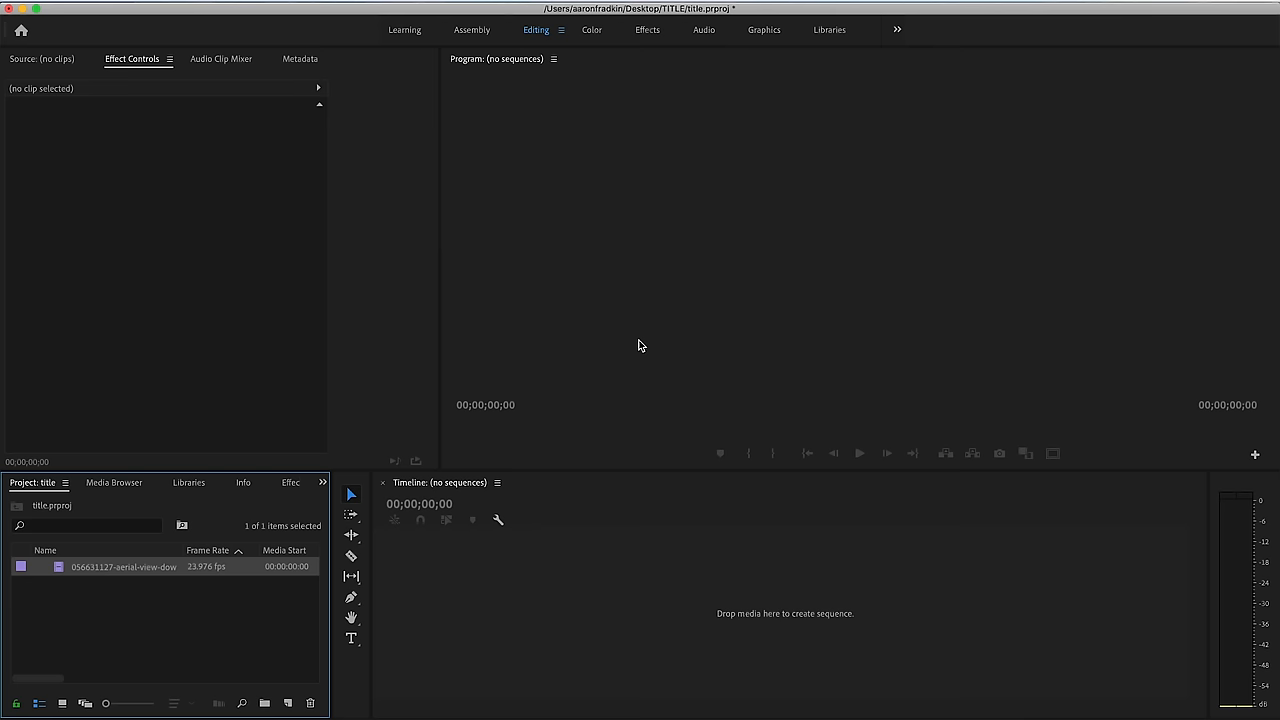
Build a sequence from the aerial downtown clip and scrub further into the footage.
drag(123, 566, 680, 600)
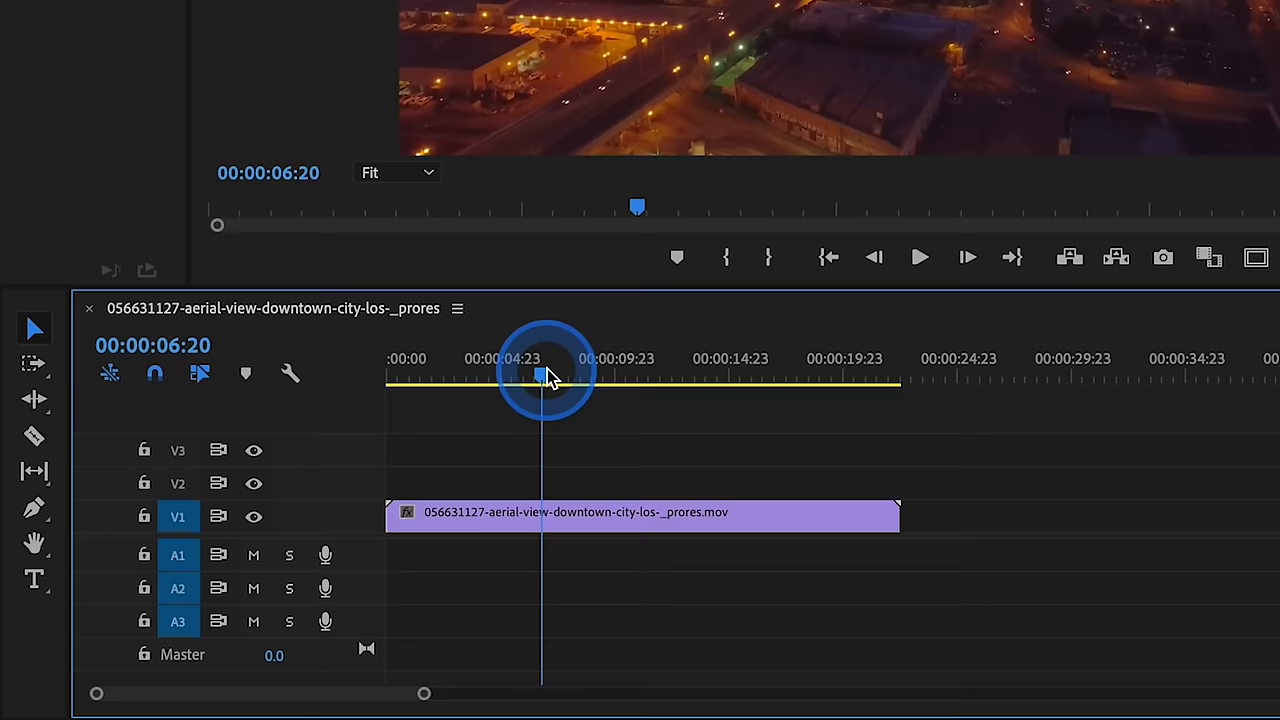
drag(545, 375, 520, 375)
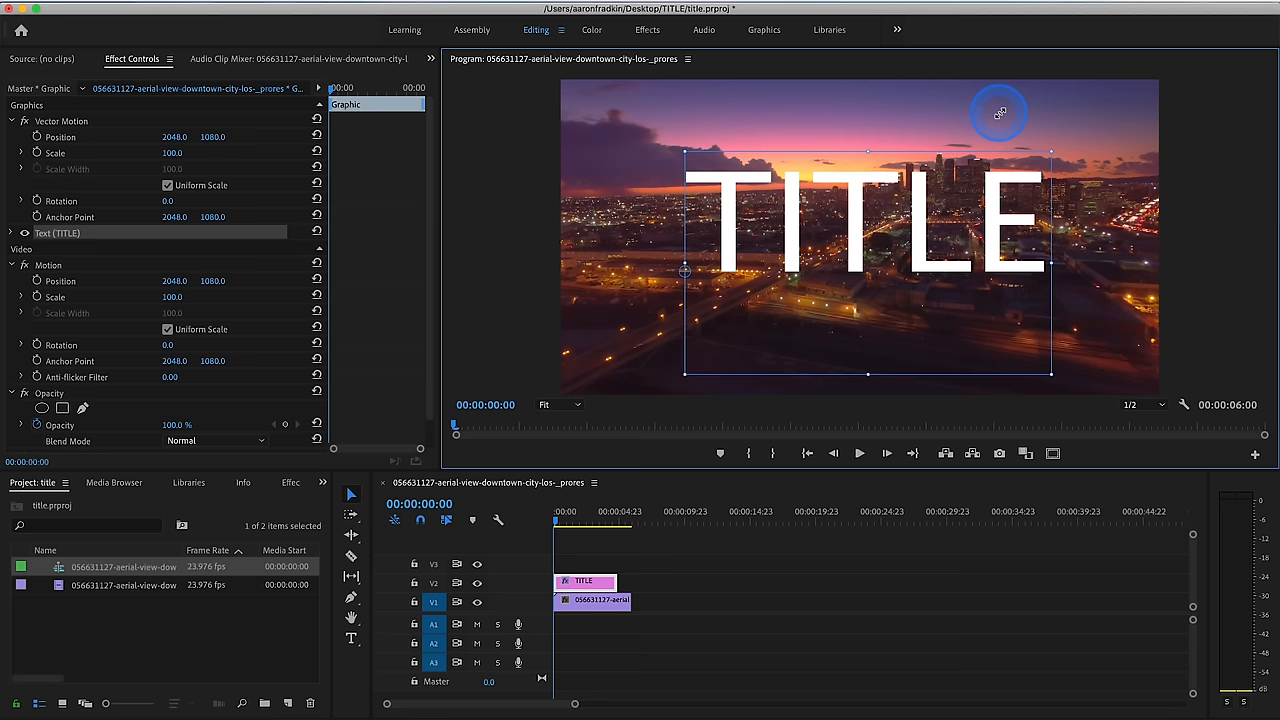
Finish placing the white TITLE text graphic on V2.
click(763, 31)
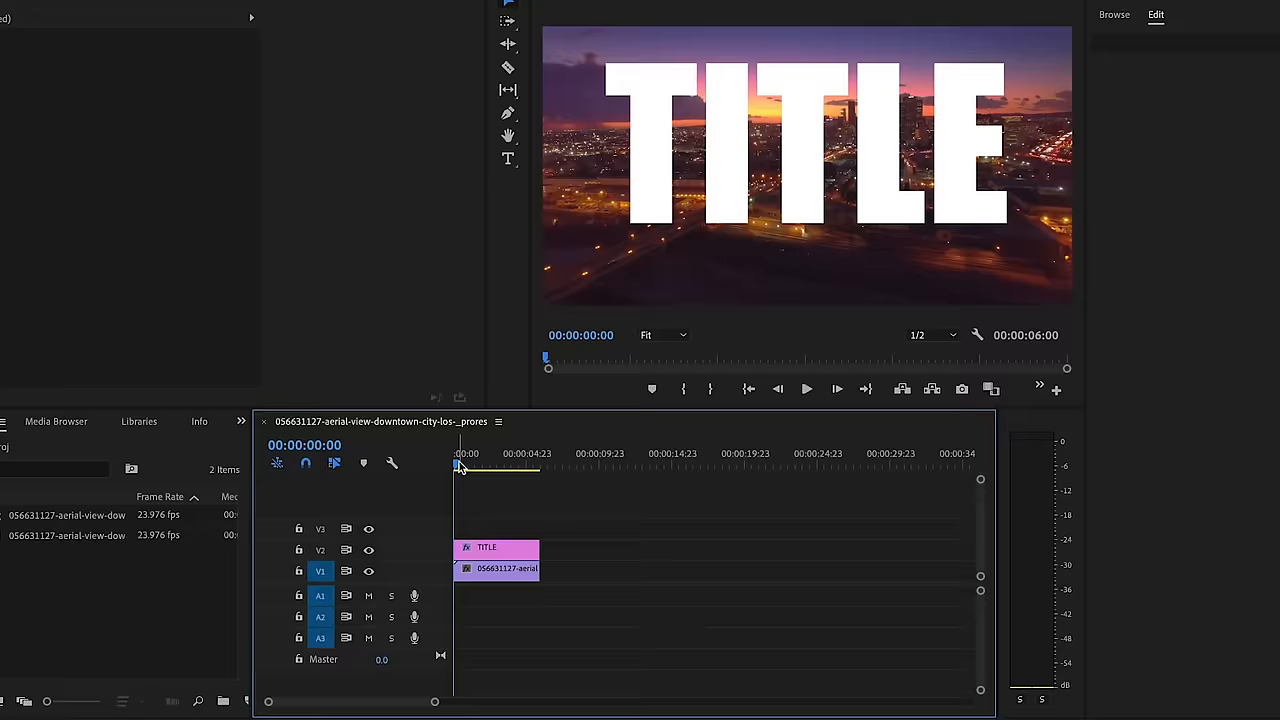
click(478, 252)
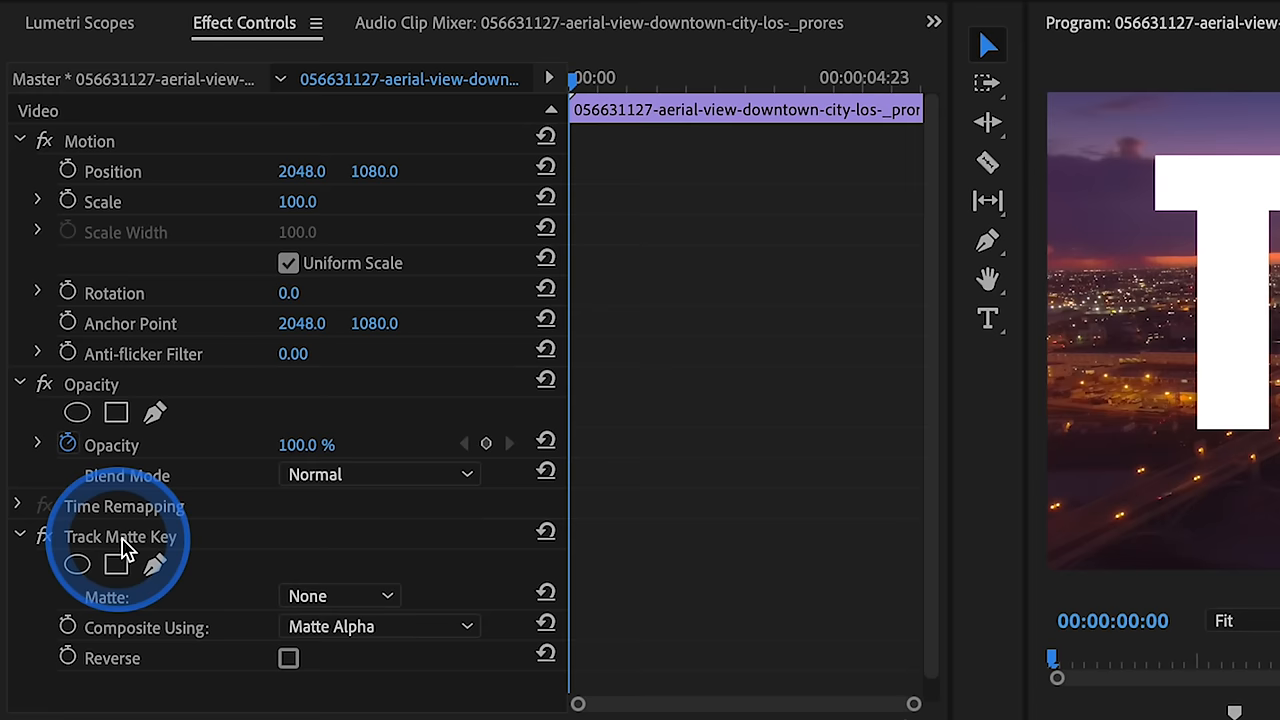
Set Track Matte Key to Matte: Video 2 using Matte Alpha.
click(385, 595)
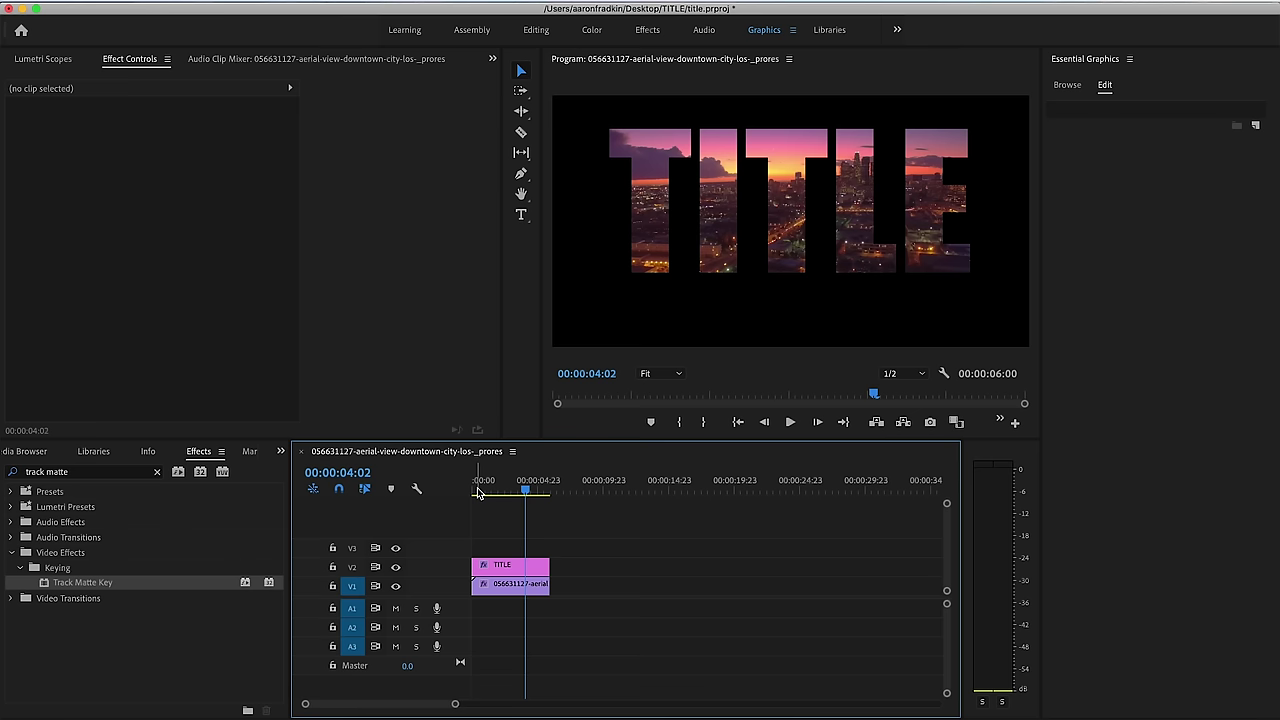
Add a Vector Motion scale keyframe at 100 on the TITLE graphic.
click(500, 565)
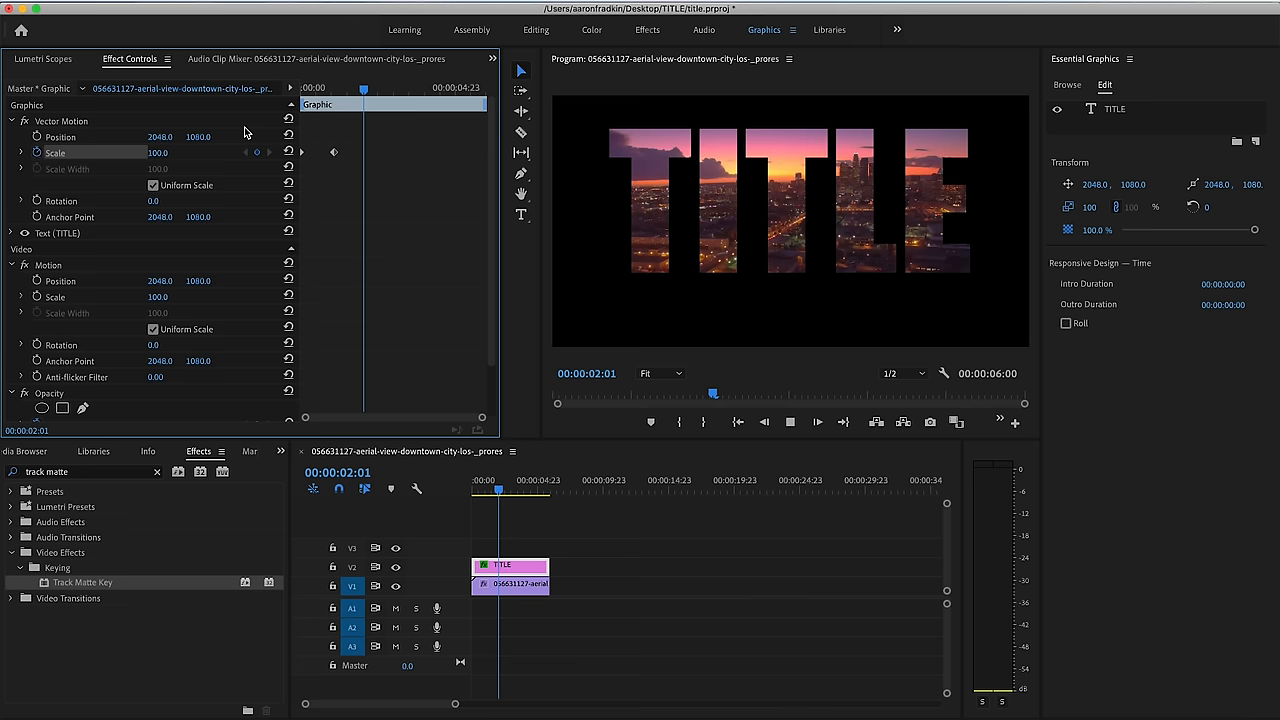
Set an early scale keyframe of about 128.6 and move toward the title clip's end.
right_click(335, 152)
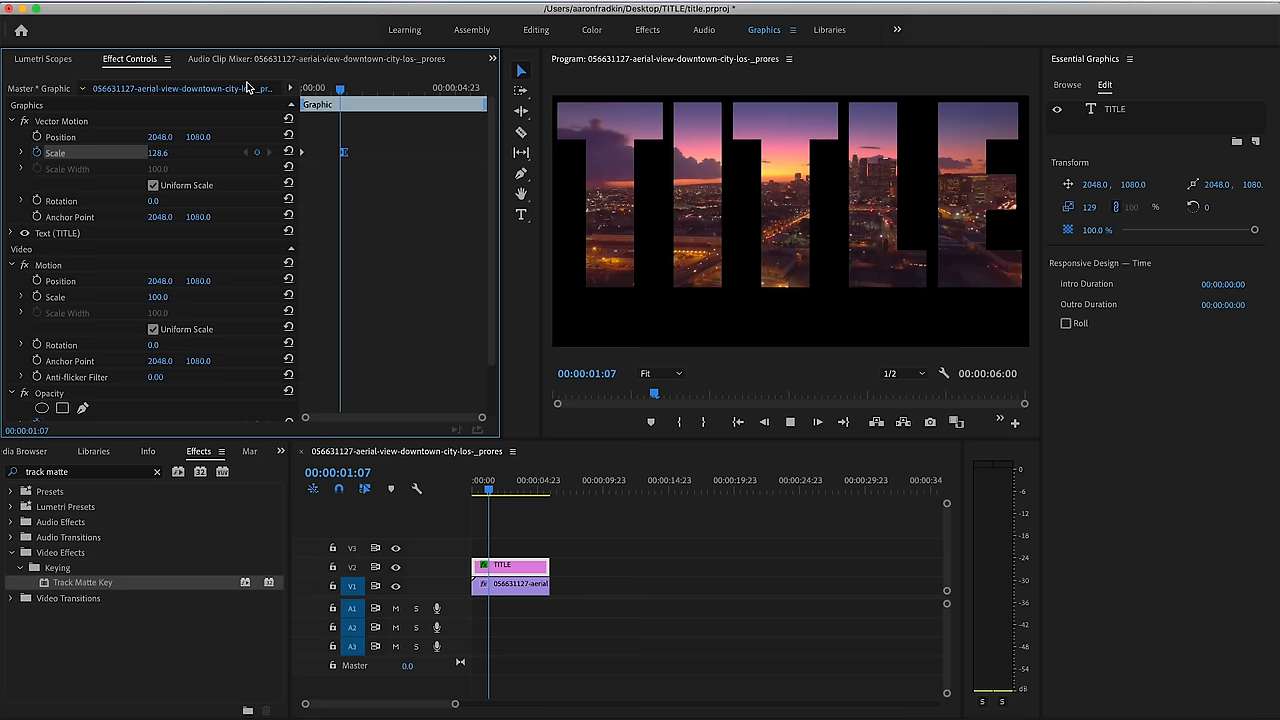
drag(340, 88, 456, 88)
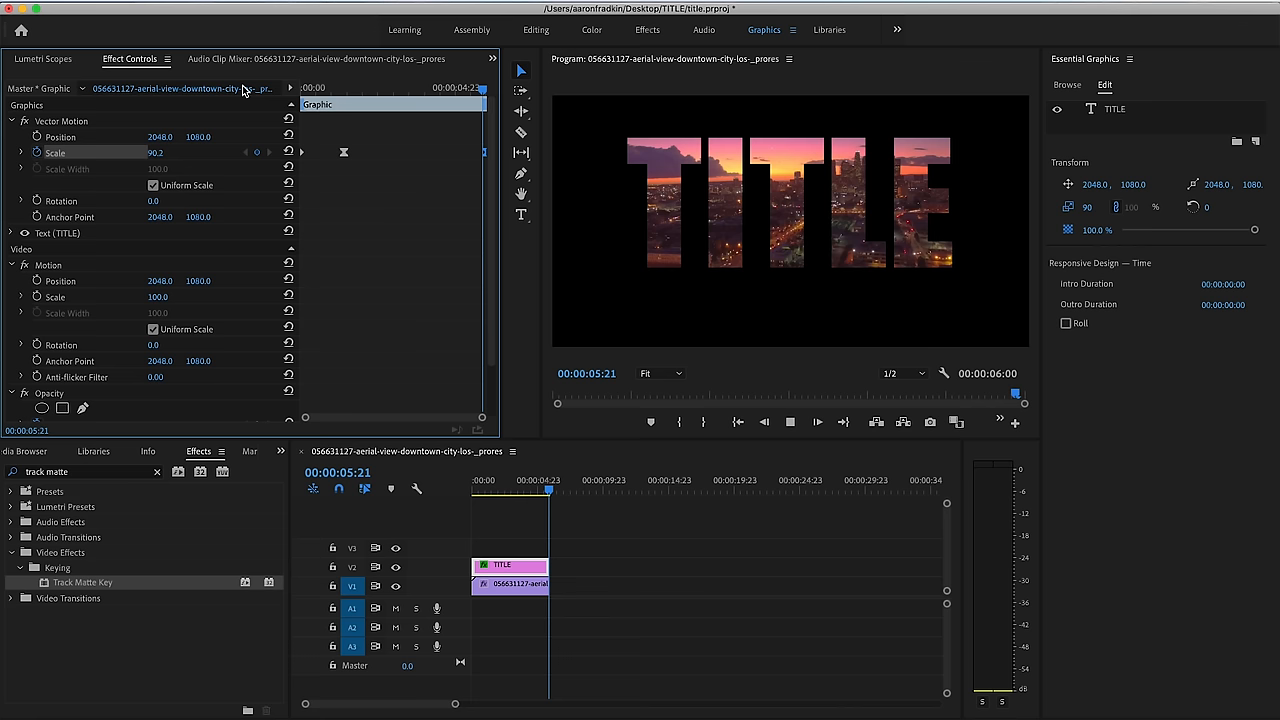
Jump to the sequence end and switch to another docked panel.
click(280, 451)
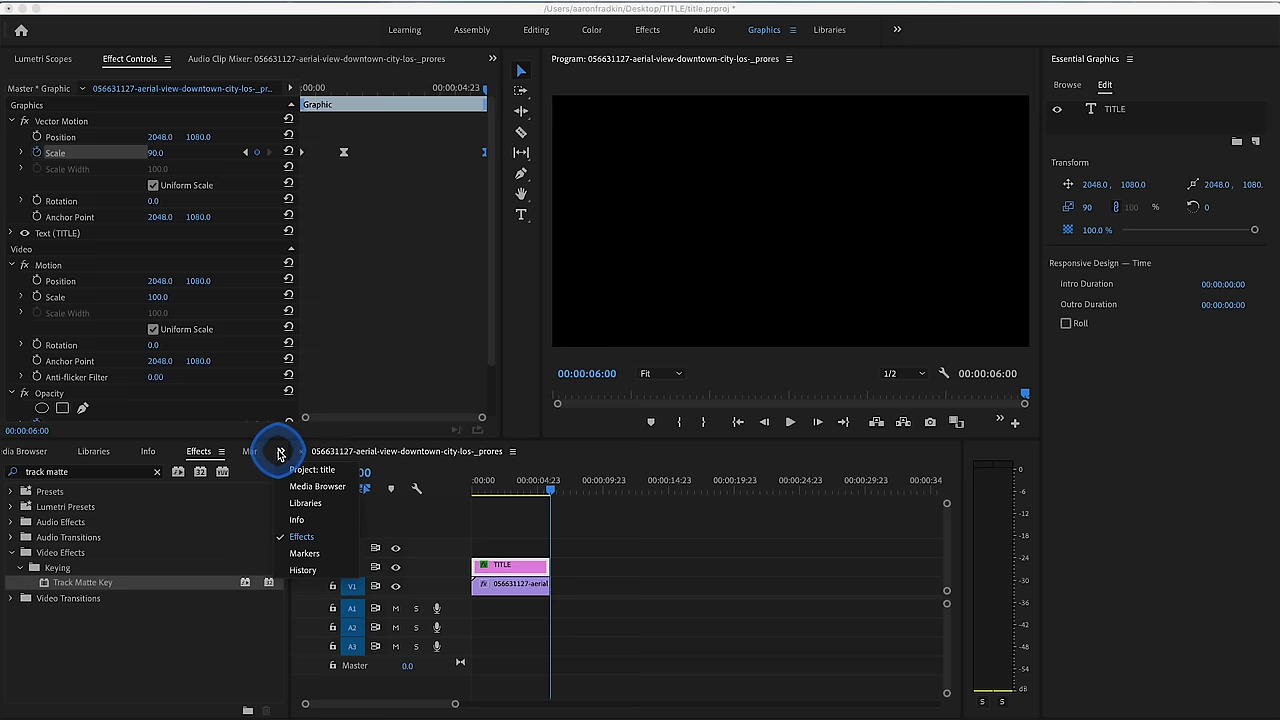
click(525, 29)
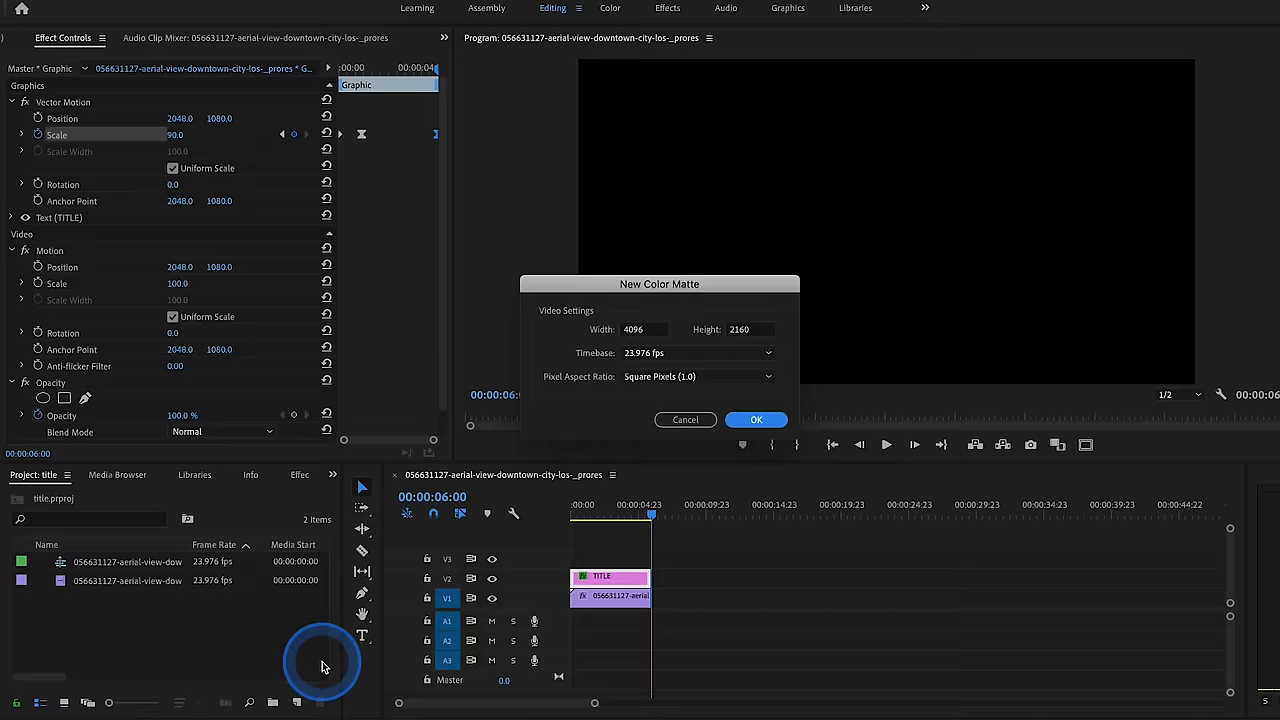
Create a 4096×2160 colour matte filled with magenta DB13D7.
click(756, 420)
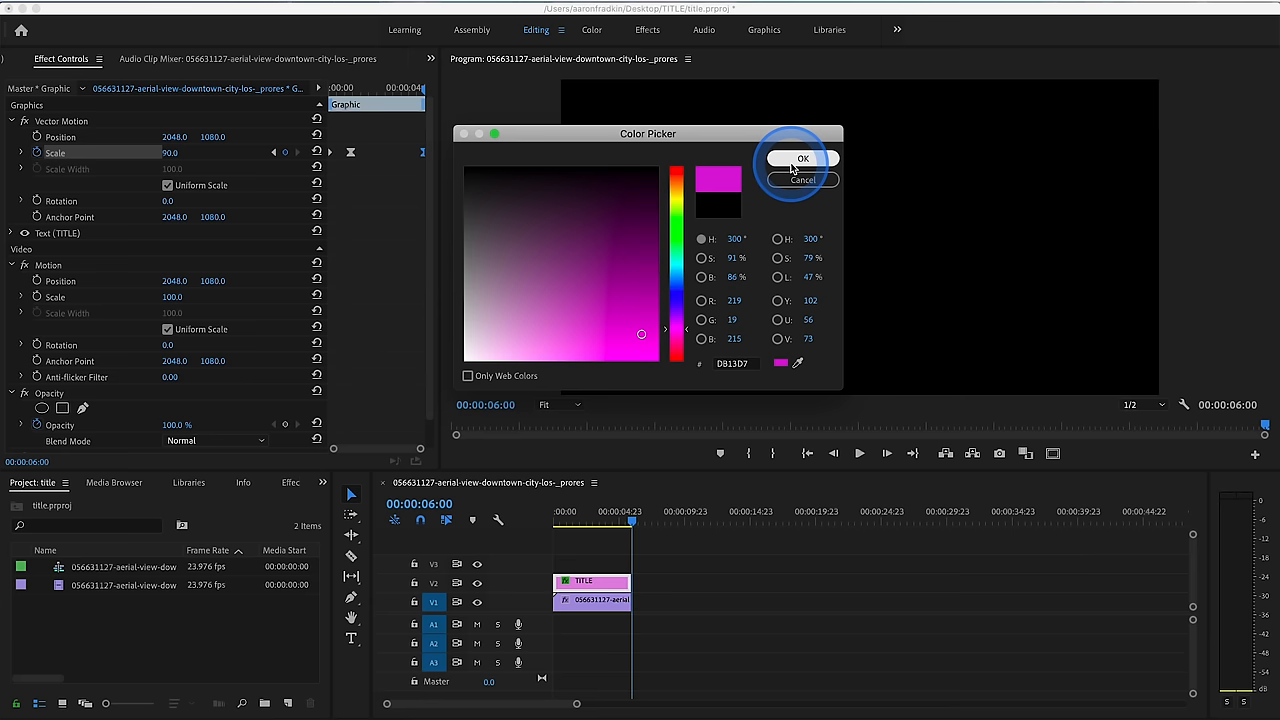
click(802, 158)
text(track matte)
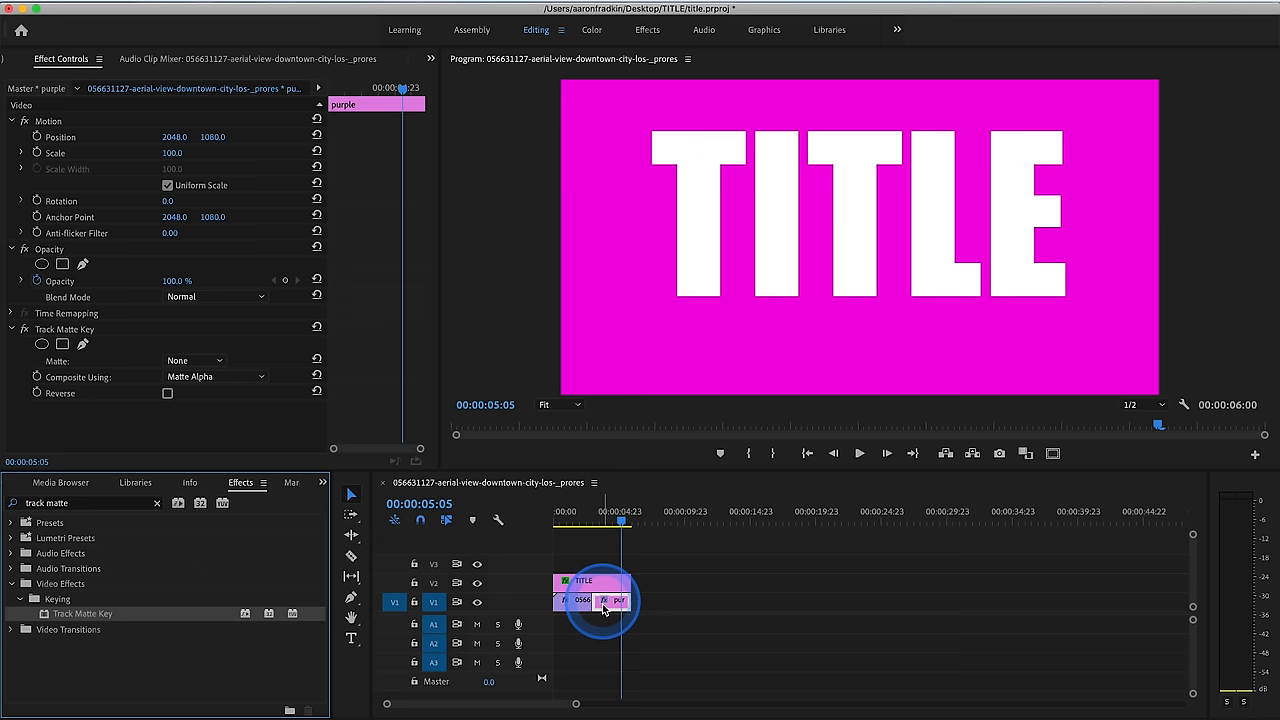
Set the purple matte clip's Track Matte Key Matte to Video 2.
click(193, 360)
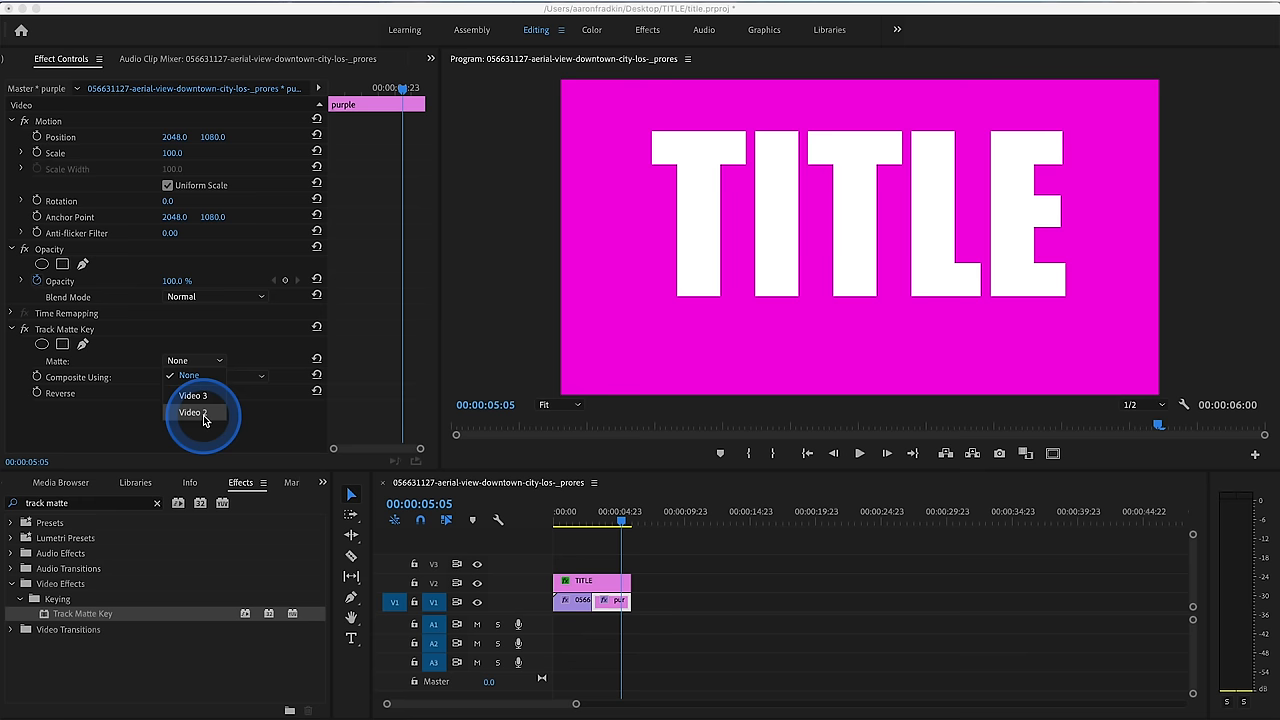
click(192, 412)
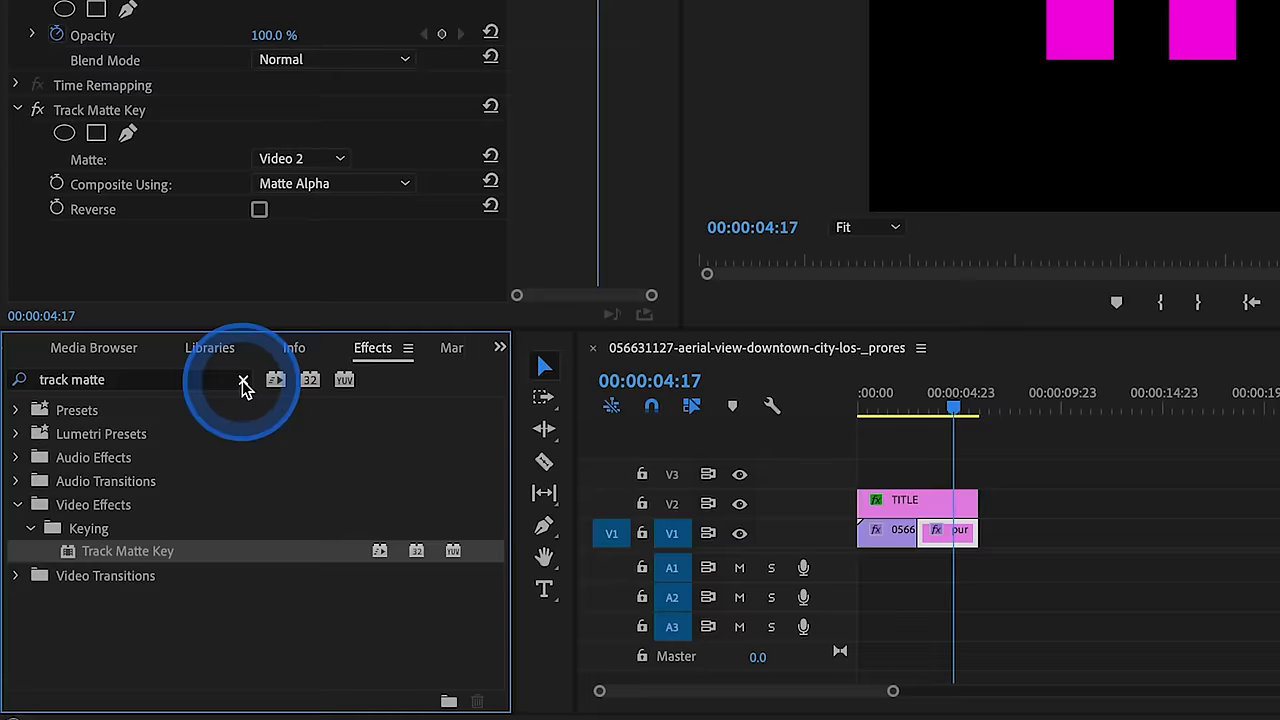
Search Effects for 'color gr' to apply 4-Color Gradient to the purple clip.
text(color gr)
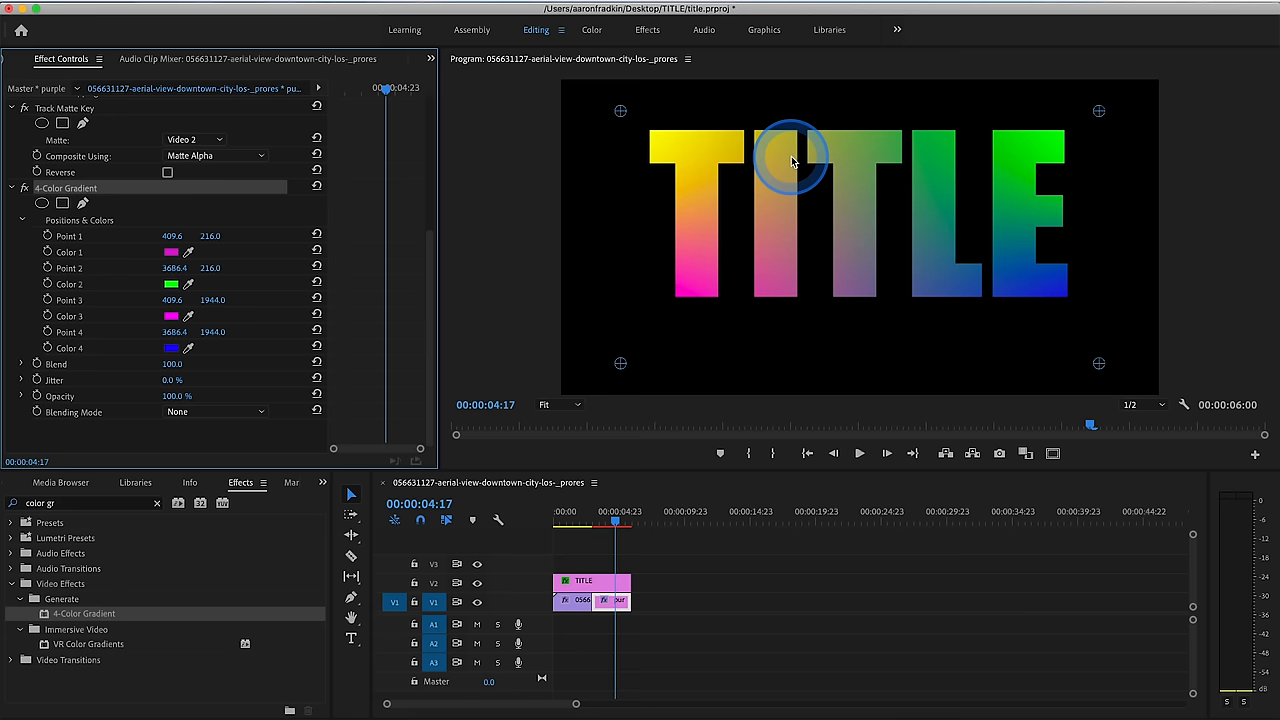
Set 4-Color Gradient Colors 1 and 3 to magenta and 2 and 4 to green.
click(172, 284)
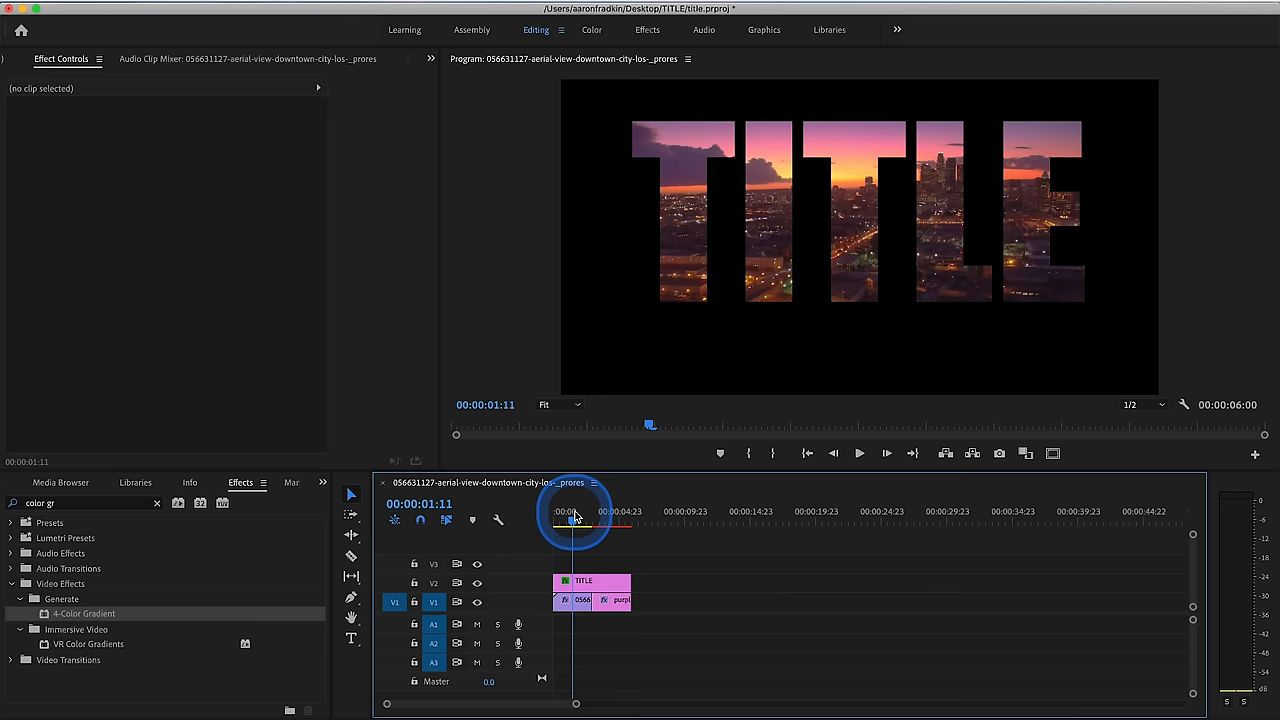
Join the aerial clip and purple-green gradient clip with a Gradient Wipe at softness 10.
click(858, 453)
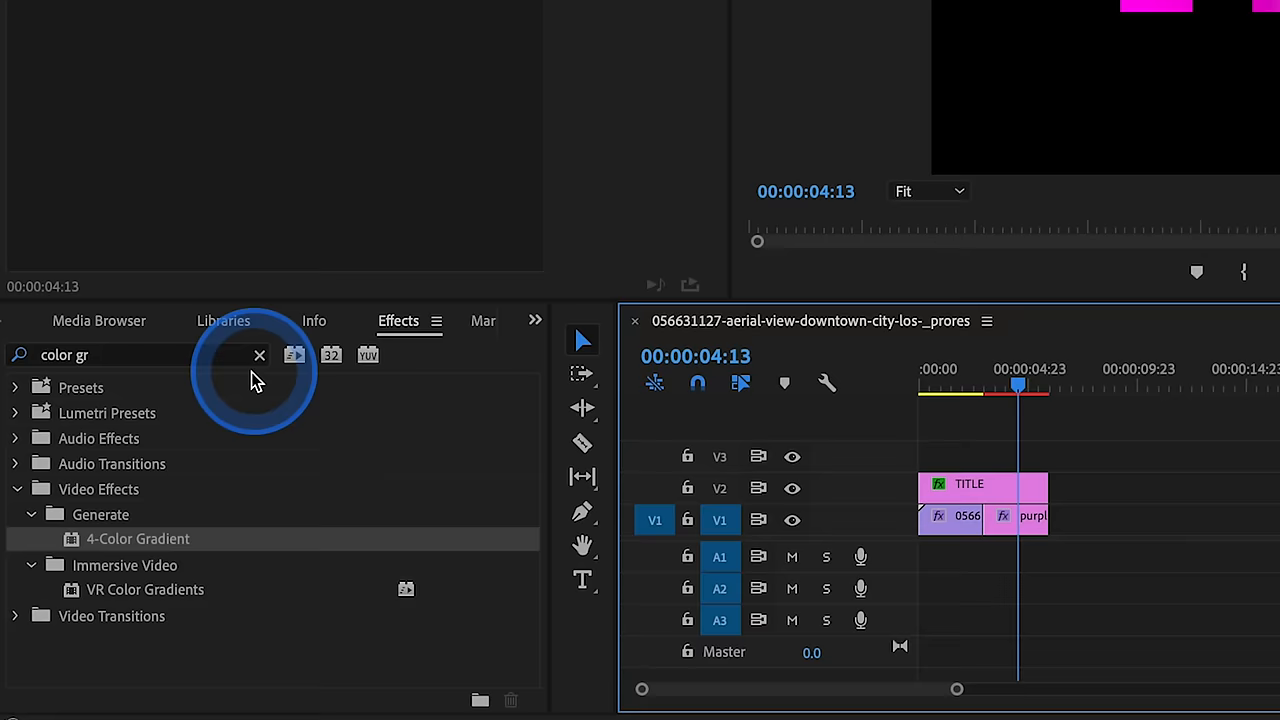
text(gradi)
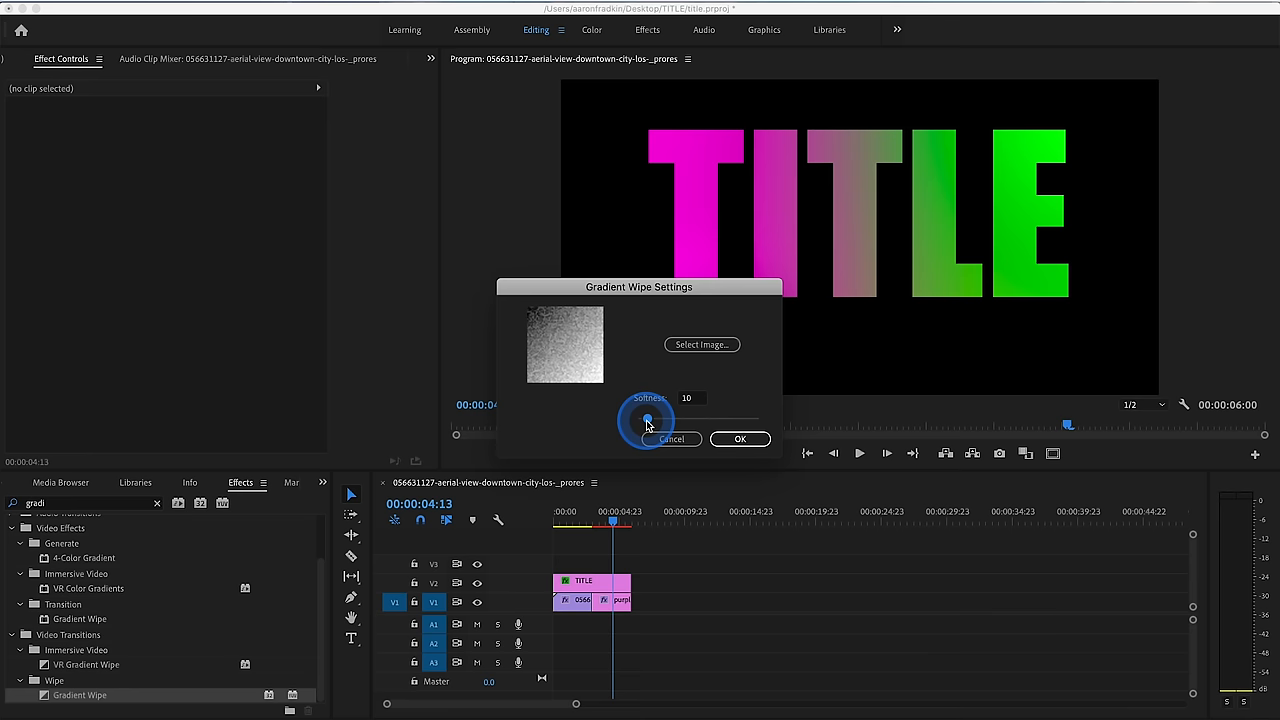
click(740, 439)
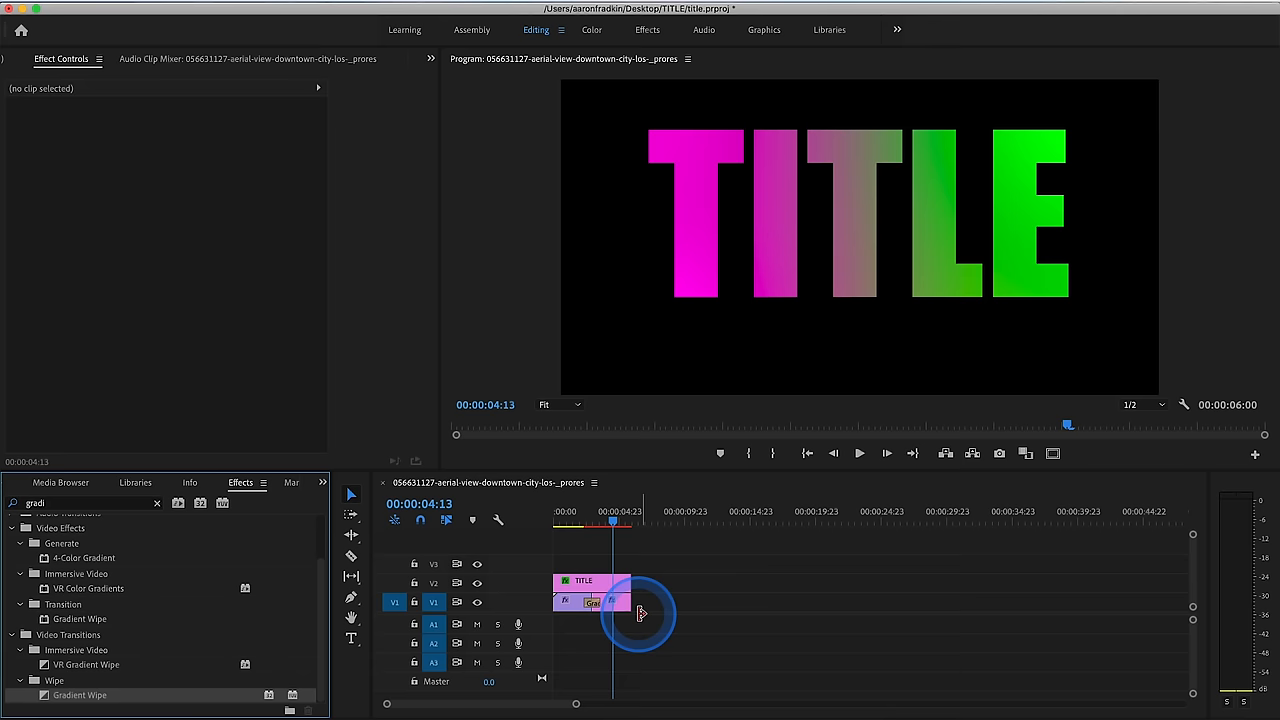